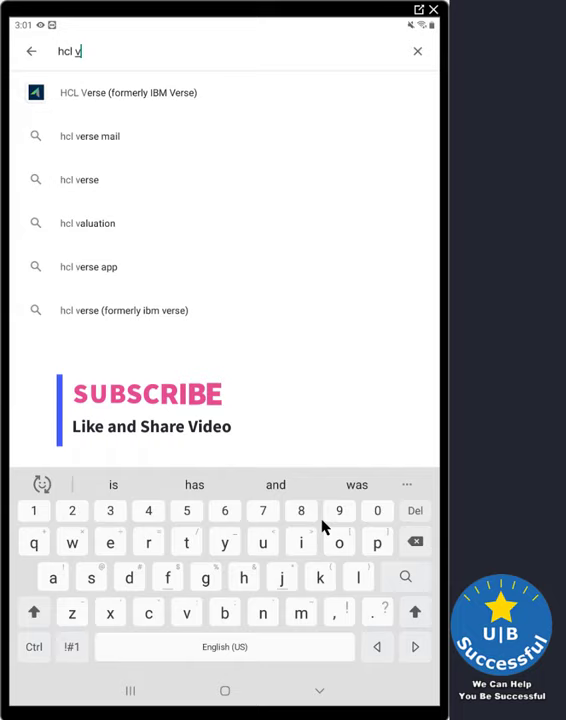
# Step: Search the Play Store for 'hcl verse', open the HCL Verse listing and install it
pyautogui.write('erse')
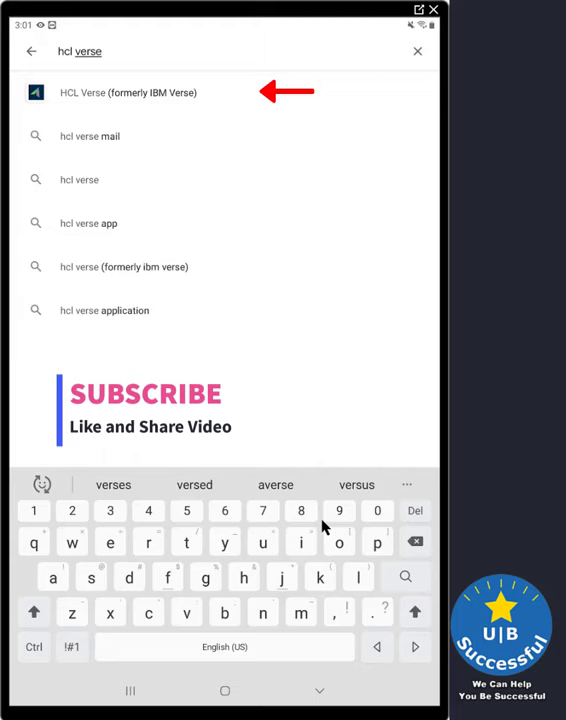
pyautogui.click(131, 94)
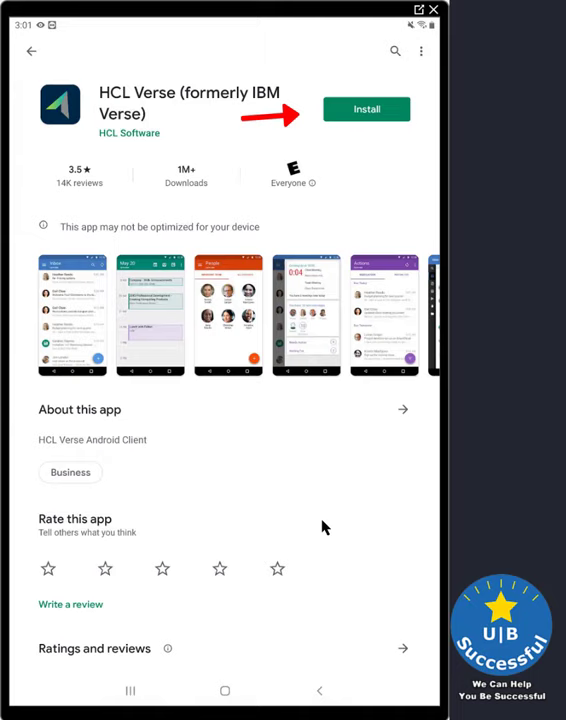
pyautogui.click(366, 108)
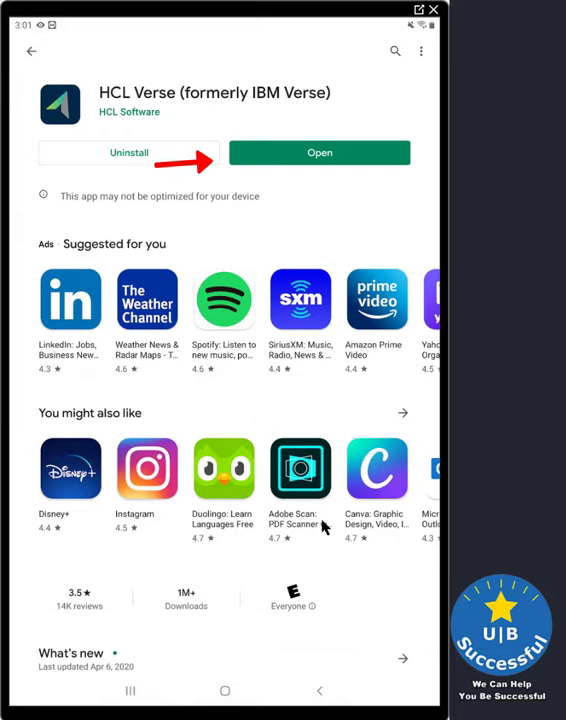
# Step: Launch HCL Verse, scroll through the master license agreement and accept it
pyautogui.click(319, 152)
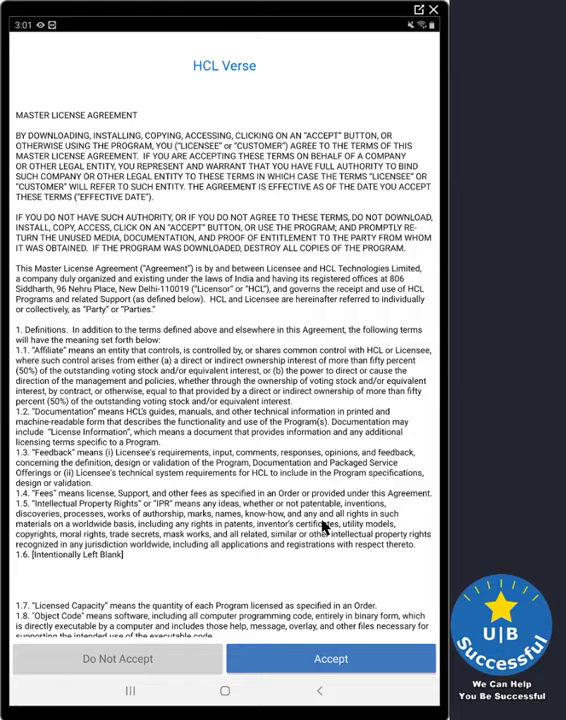
pyautogui.scroll(-3)
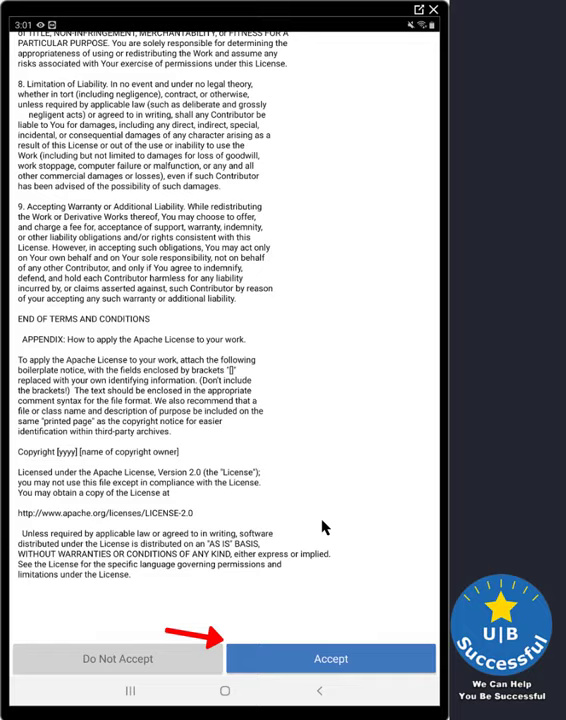
pyautogui.click(330, 658)
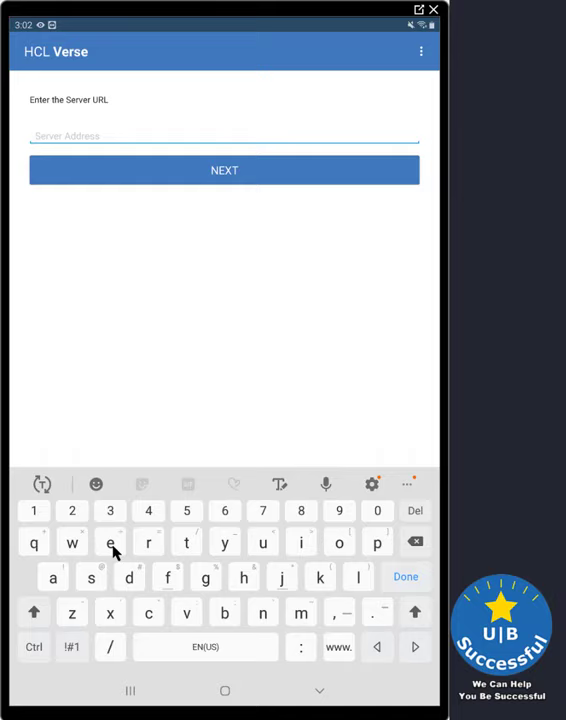
# Step: Connect to mailserver.example.com and accept its untrusted security certificate
pyautogui.write('mailserver.example.com')
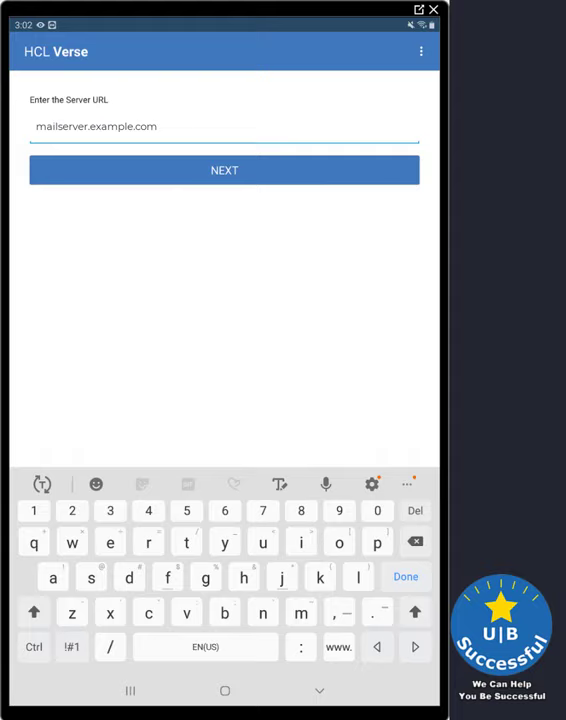
pyautogui.click(224, 169)
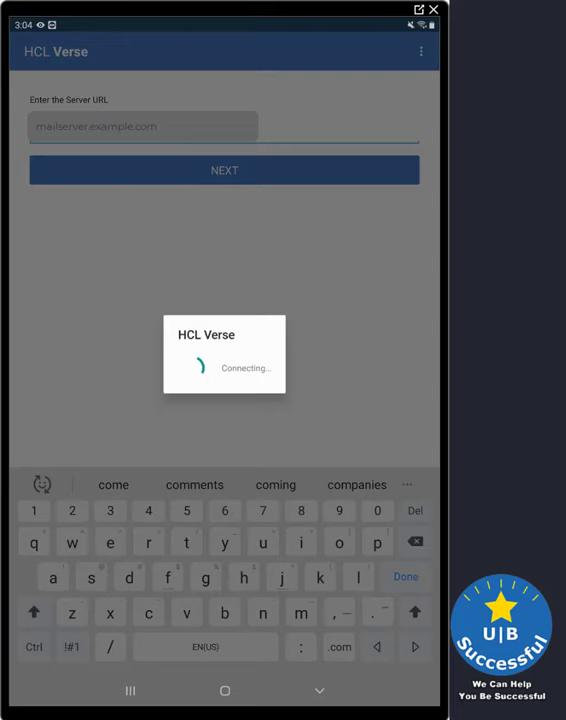
pyautogui.click(224, 170)
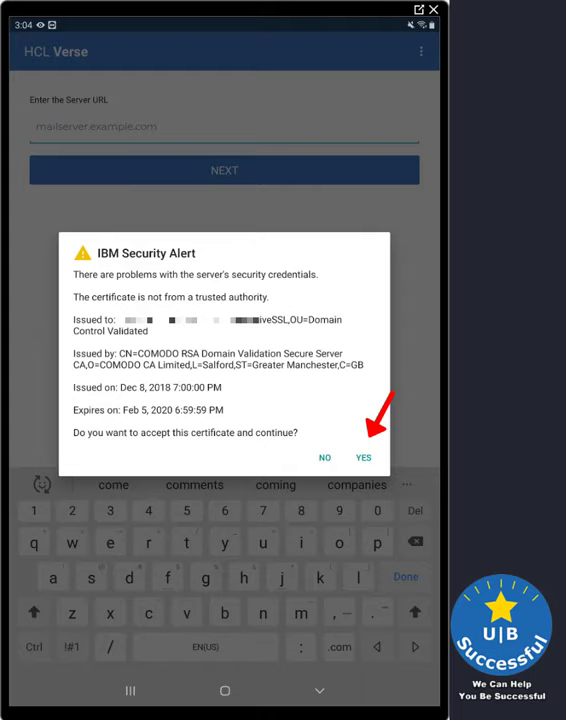
pyautogui.click(363, 457)
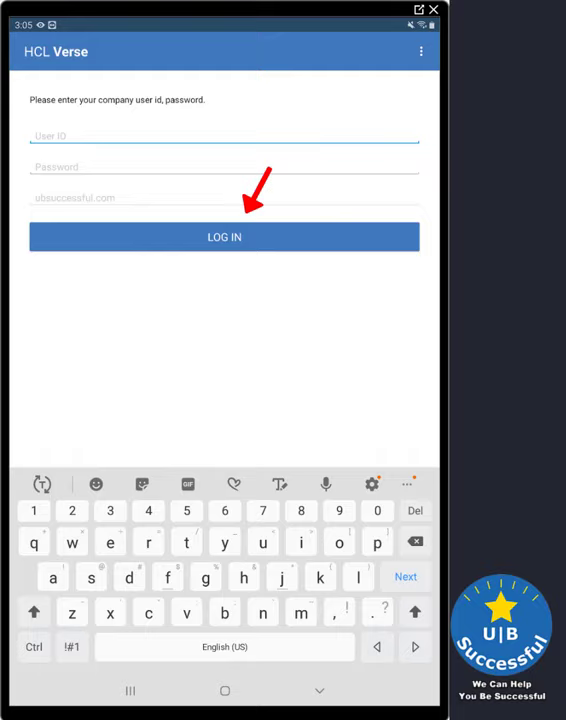
# Step: Log in and confirm syncing of Mail and Calendar, People and To Do
pyautogui.click(224, 237)
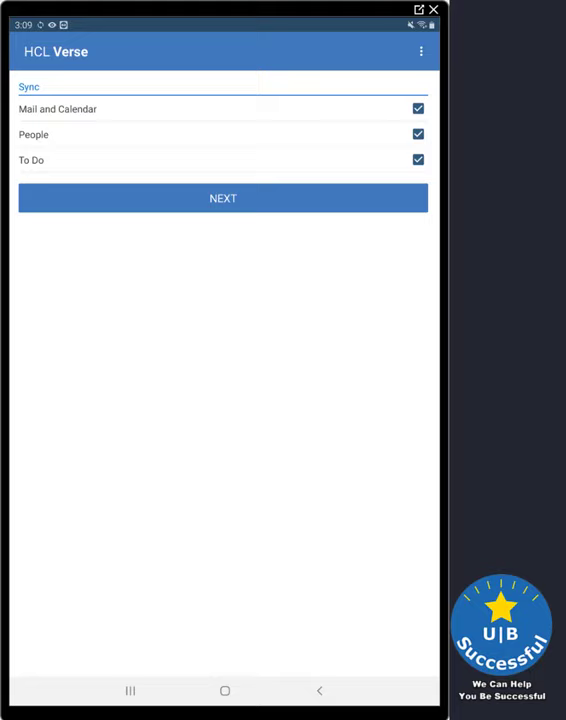
pyautogui.click(223, 198)
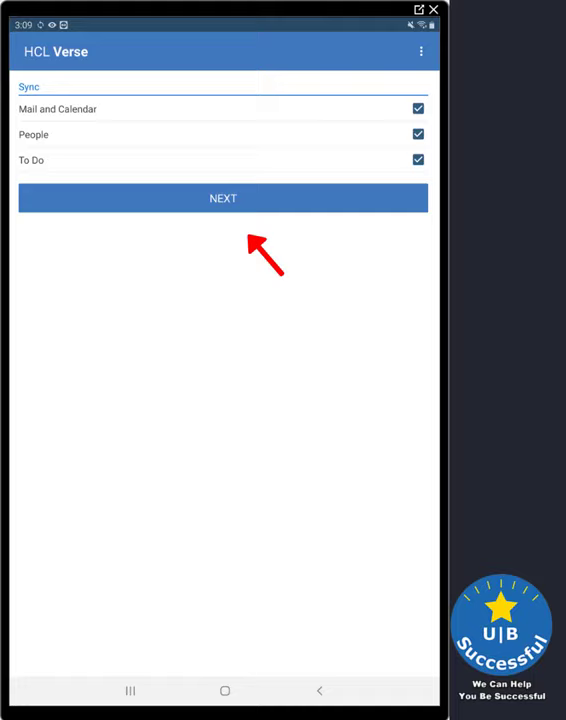
pyautogui.click(222, 198)
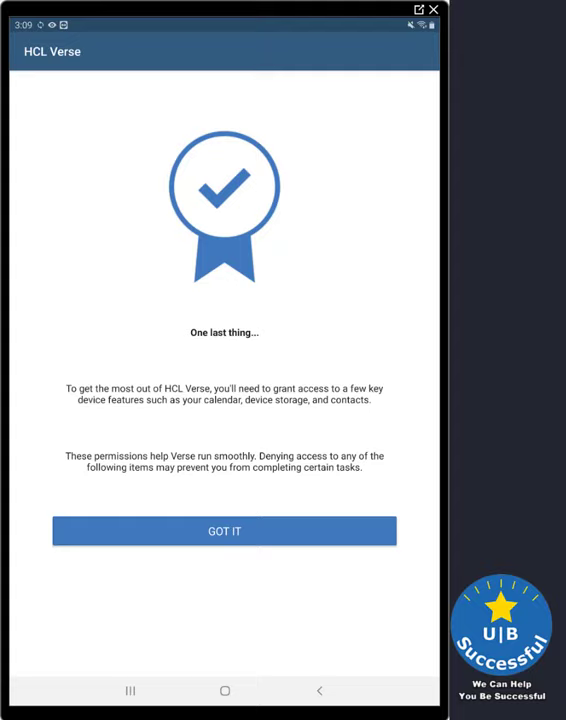
# Step: Acknowledge the permissions explanation and allow HCL Verse to access device contacts
pyautogui.click(224, 530)
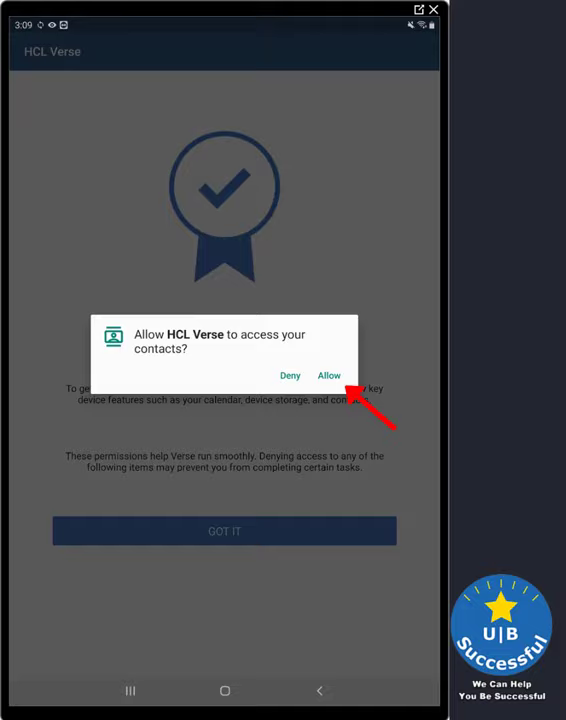
pyautogui.click(328, 375)
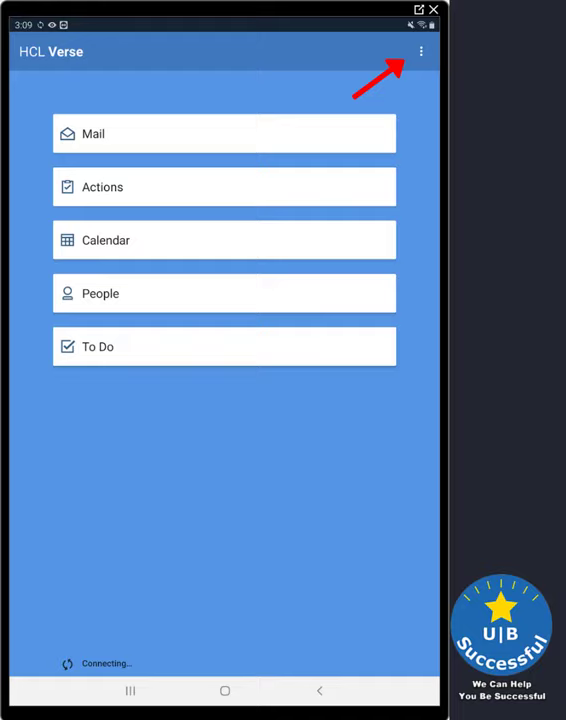
# Step: Open the home screen overflow menu to reach the Applications settings page
pyautogui.click(421, 50)
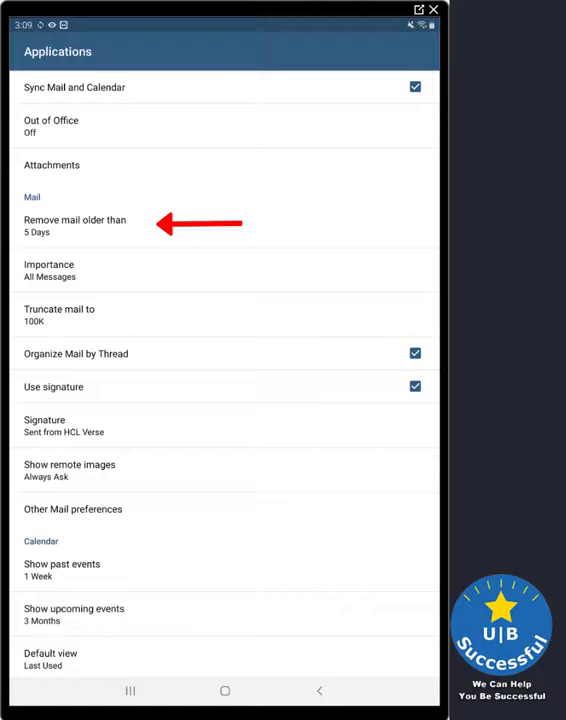
# Step: Change 'Remove mail older than' from 5 Days to Show All
pyautogui.click(75, 225)
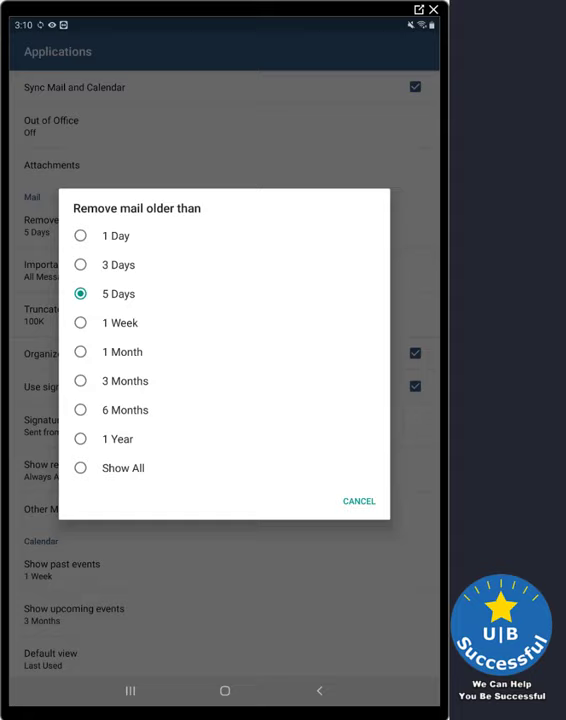
pyautogui.click(79, 468)
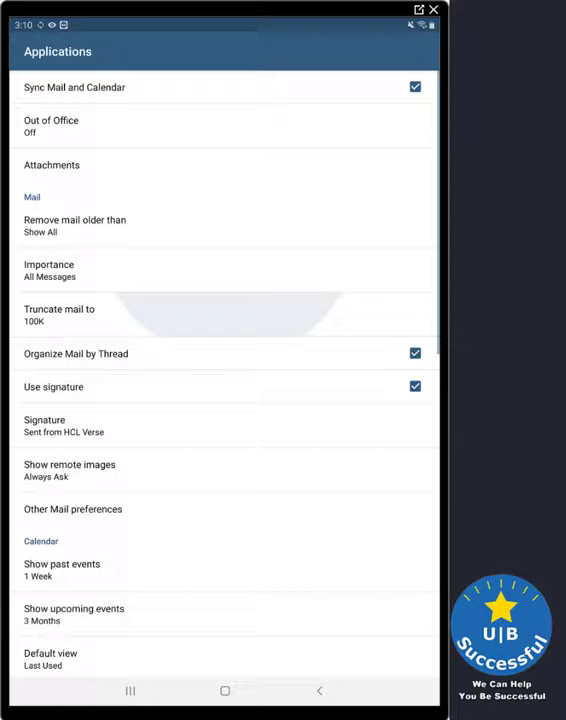
pyautogui.click(59, 315)
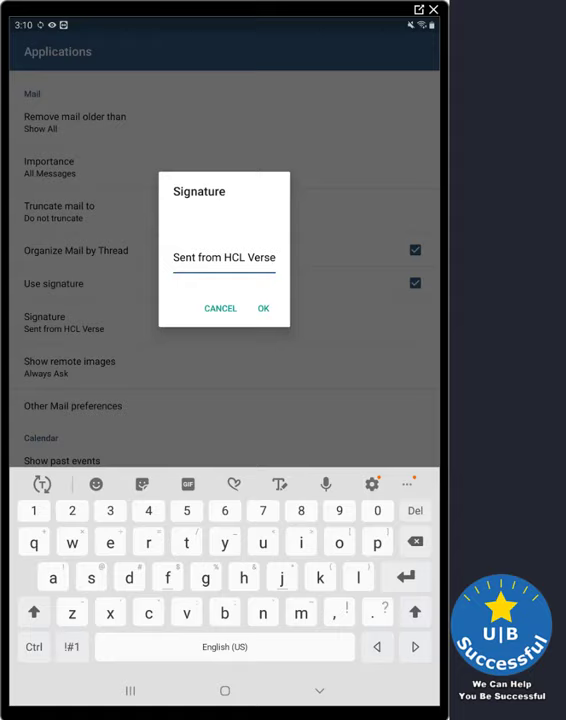
# Step: Add 'Jeff Twardowski' above 'Sent from HCL Verse' in the signature and save it
pyautogui.write('Jeff')
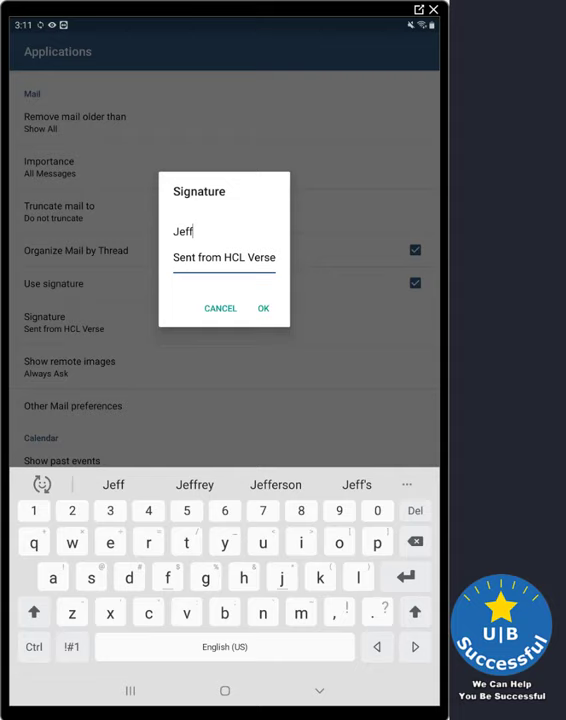
pyautogui.write('Twardowski')
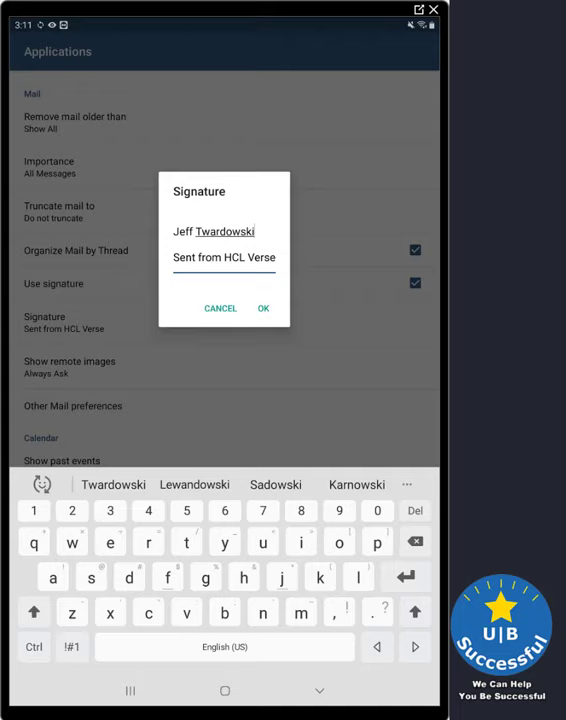
pyautogui.click(263, 307)
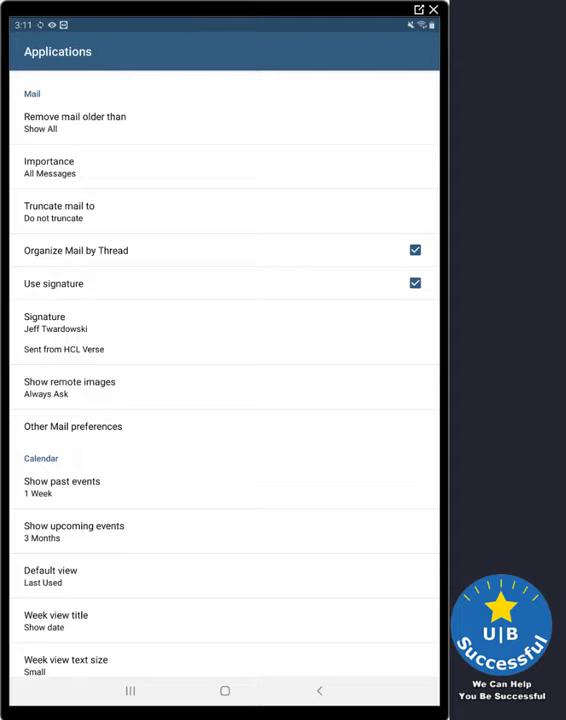
# Step: Set Calendar's Show past events to Show All, bringing up the local calendar permission notice
pyautogui.scroll(-3)
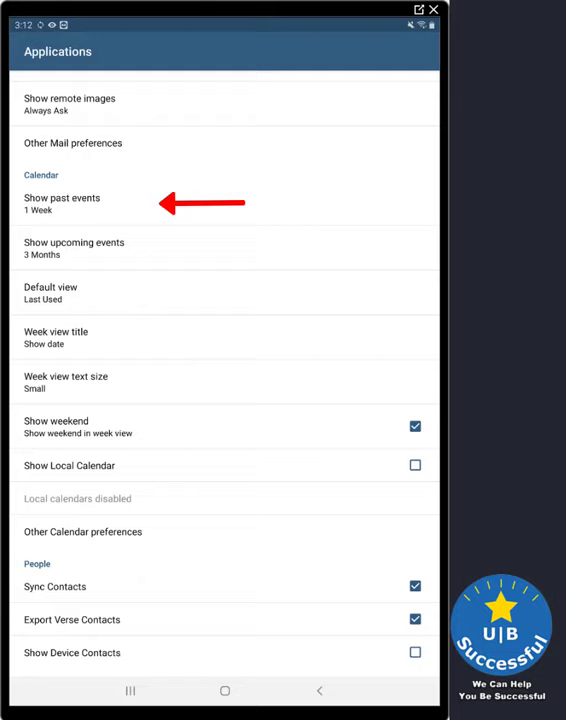
pyautogui.click(61, 203)
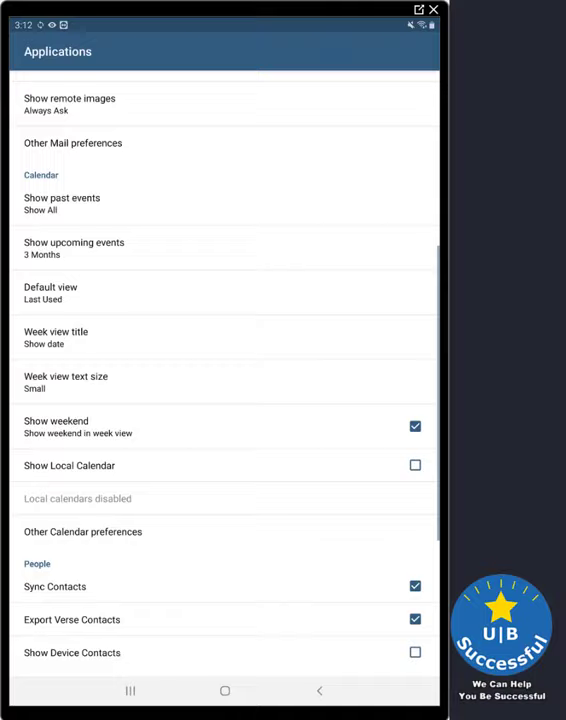
pyautogui.click(73, 248)
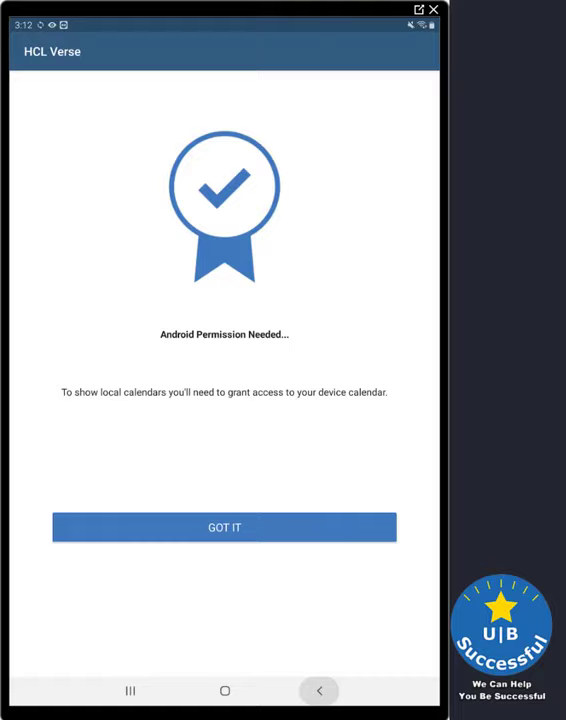
# Step: Dismiss the device calendar permission notice and scroll further down the settings
pyautogui.click(224, 527)
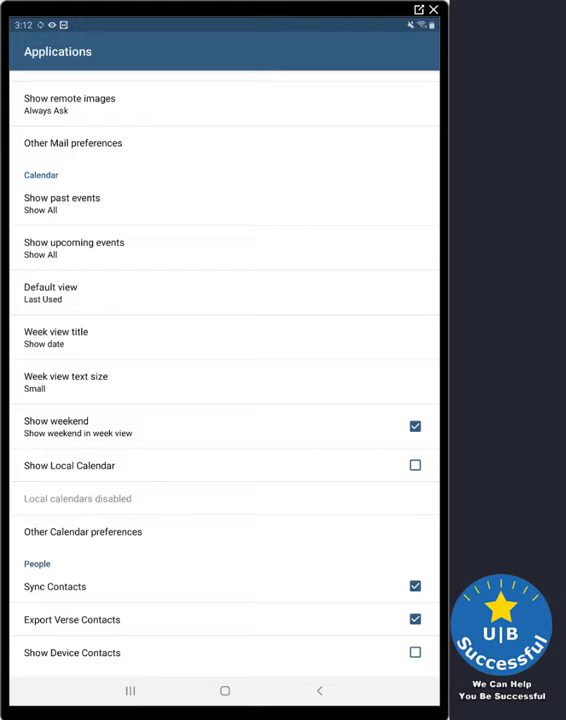
pyautogui.scroll(-3)
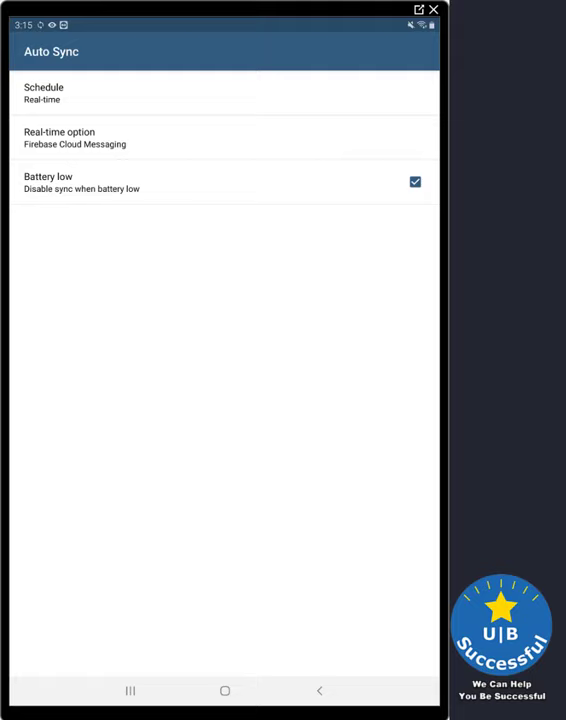
# Step: Return from Auto Sync to the settings list and leave HCL Verse settings
pyautogui.click(319, 687)
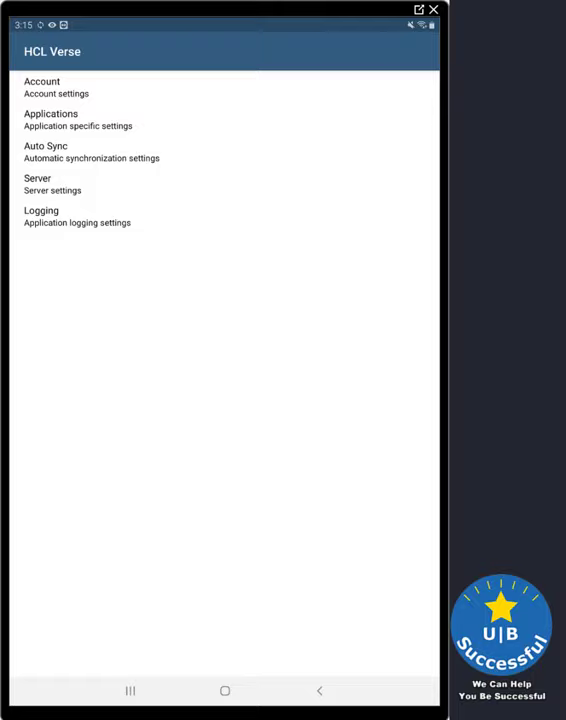
pyautogui.click(42, 216)
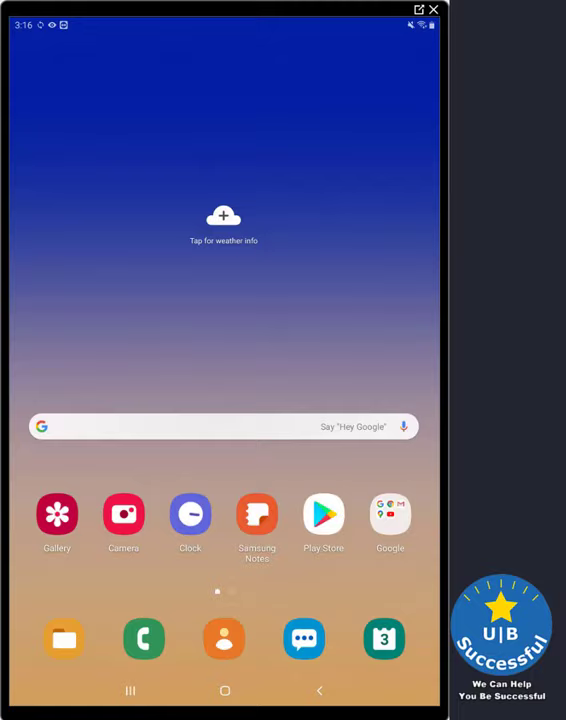
# Step: Swipe up from the home screen to reach the app drawer and launch HCL Verse
pyautogui.scroll(3)
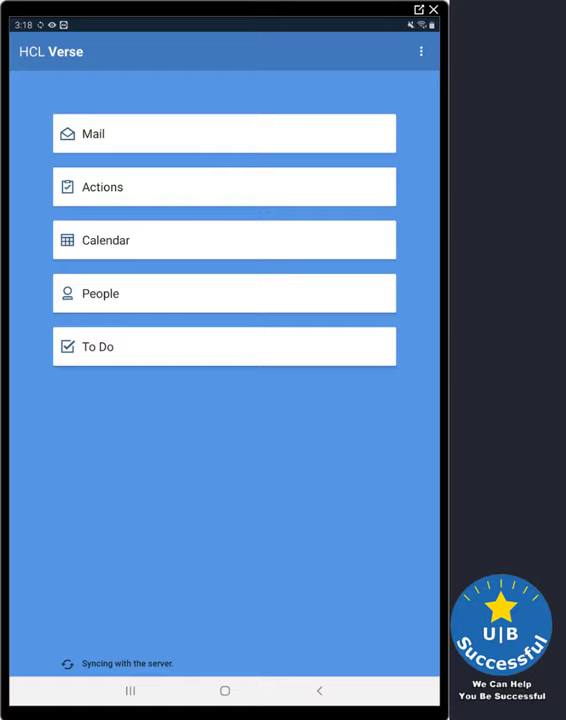
# Step: Open Mail and dismiss the Mail Filters tip
pyautogui.click(223, 133)
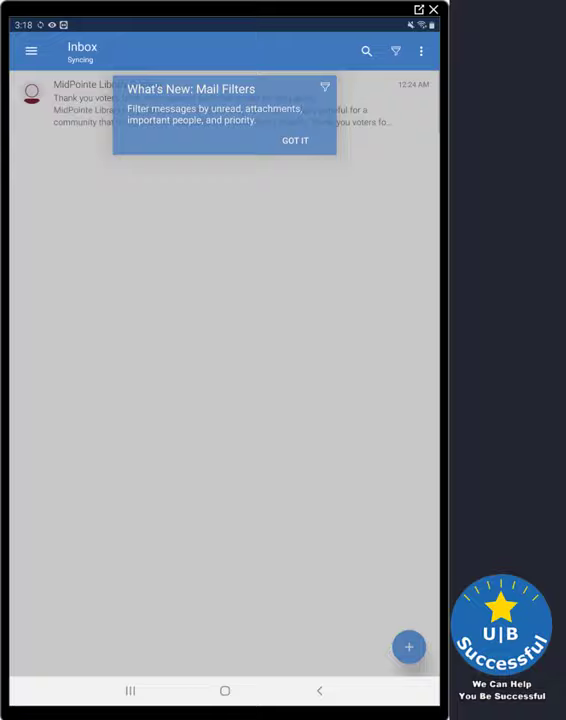
pyautogui.click(27, 51)
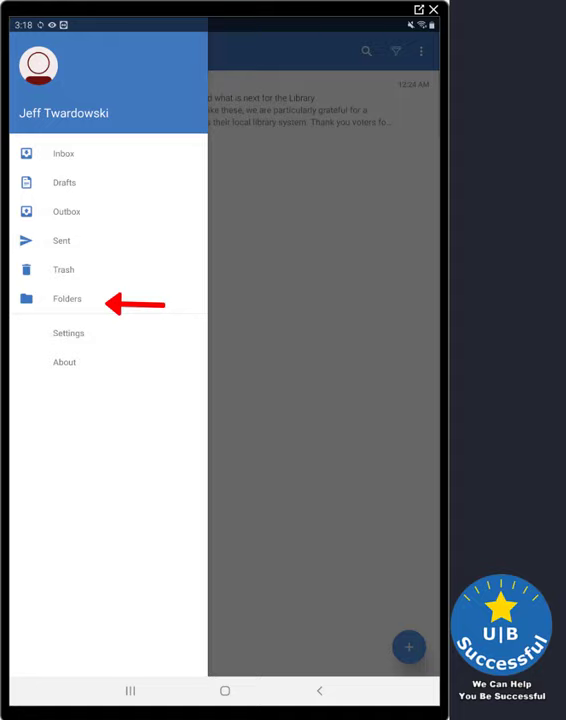
# Step: Check the empty 1UBSStuff folder, return to Folders, then open the library message
pyautogui.click(67, 298)
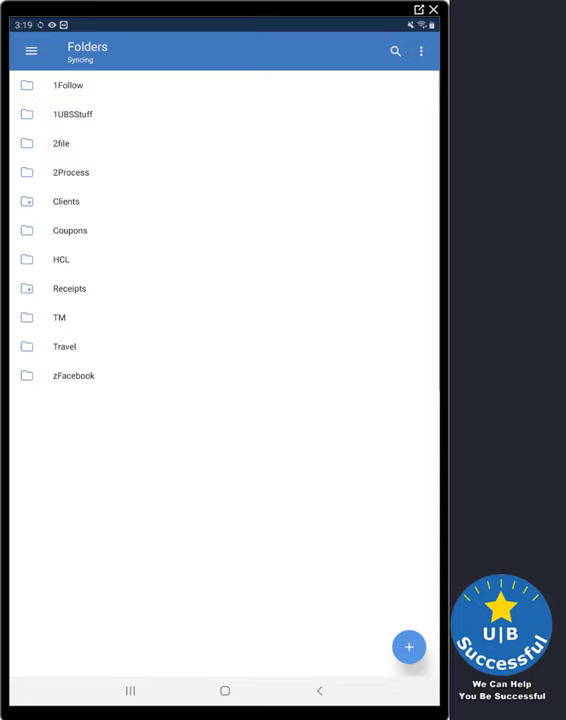
pyautogui.click(72, 114)
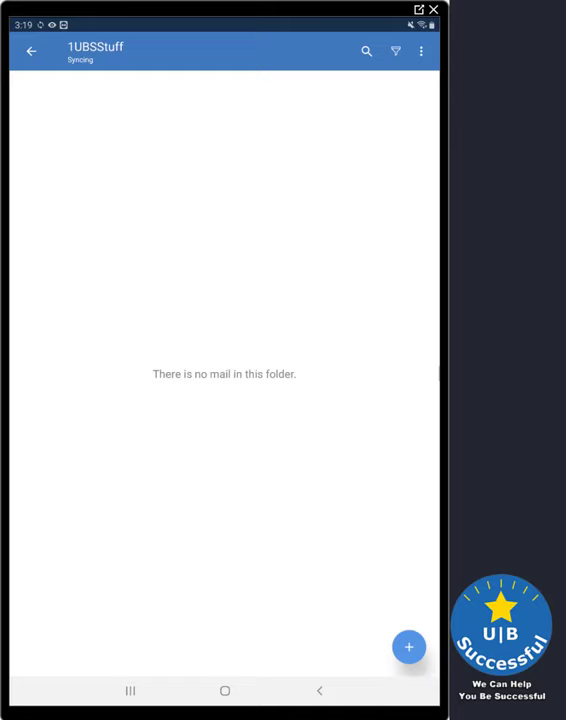
pyautogui.click(31, 51)
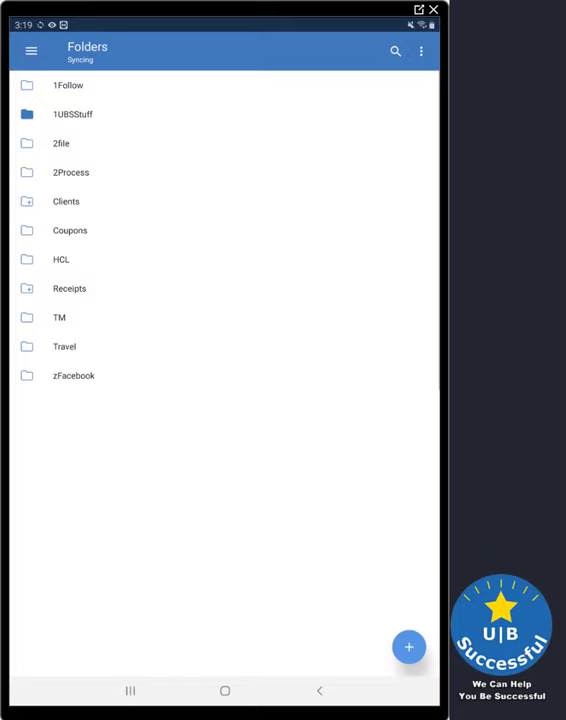
pyautogui.click(407, 646)
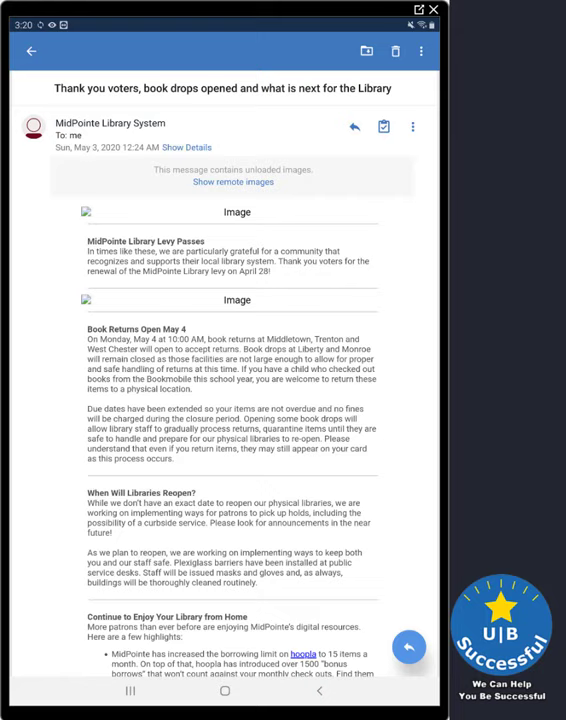
# Step: Load the blocked images in the MidPointe Library email and dismiss the notice
pyautogui.click(232, 182)
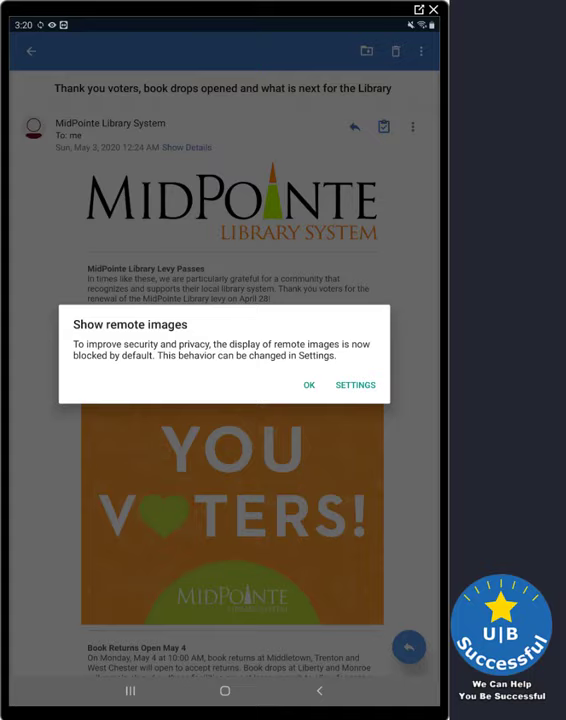
pyautogui.click(309, 385)
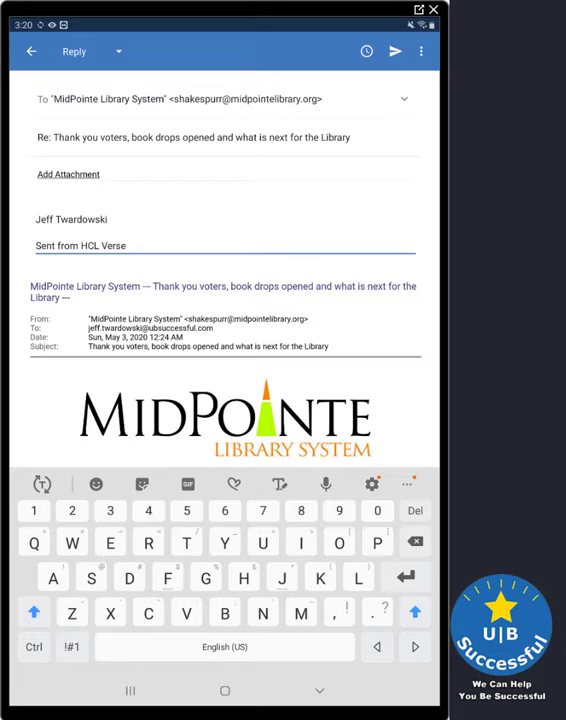
pyautogui.click(120, 52)
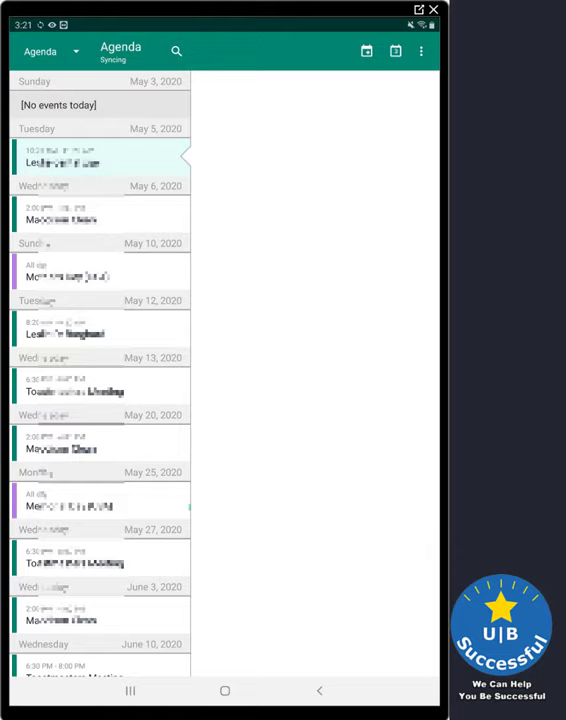
# Step: View the calendar by Day and Month, then switch back to Agenda
pyautogui.click(55, 51)
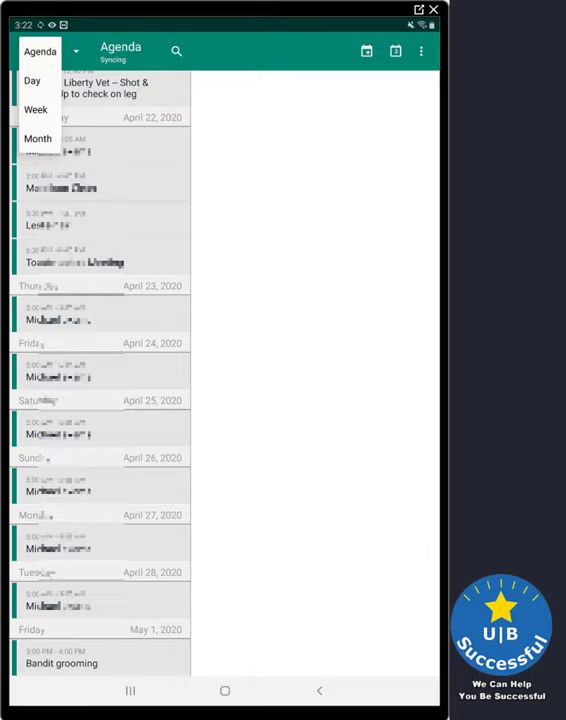
pyautogui.click(33, 81)
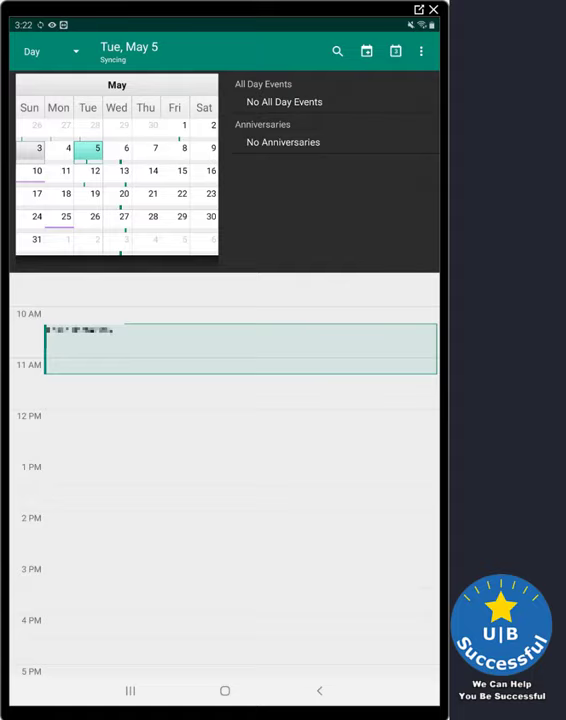
pyautogui.click(48, 51)
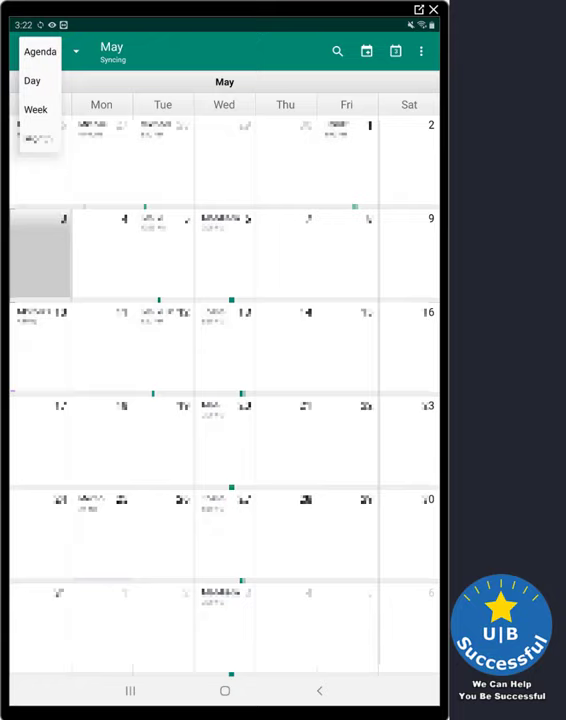
pyautogui.click(38, 51)
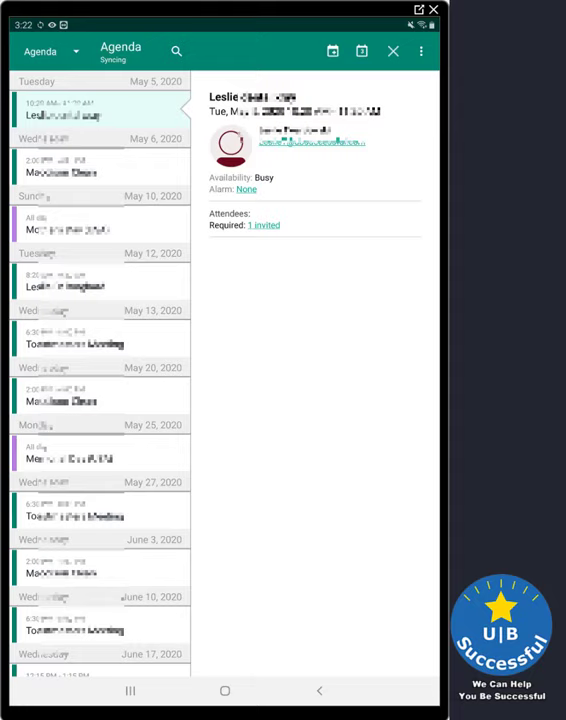
# Step: Scroll the agenda and start a new event for Tue, May 5, 2020, 4–5 PM
pyautogui.scroll(-3)
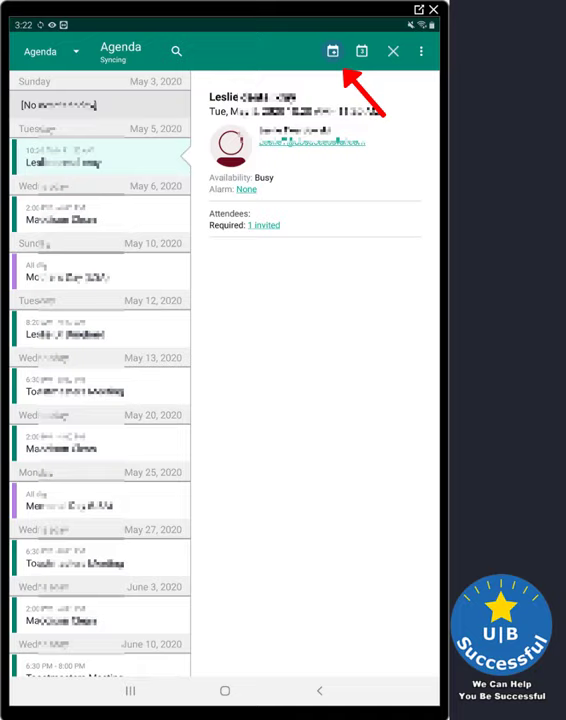
pyautogui.click(331, 51)
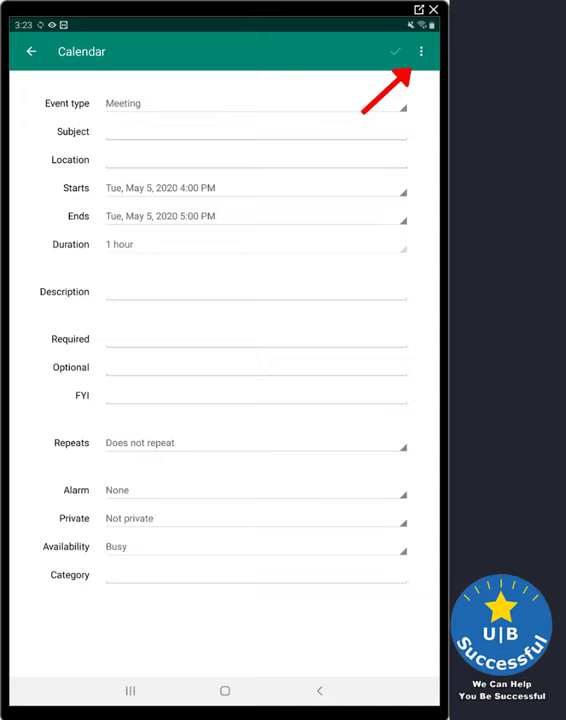
# Step: Change the event type to All Day Event on Tue, May 5, 2020
pyautogui.click(423, 52)
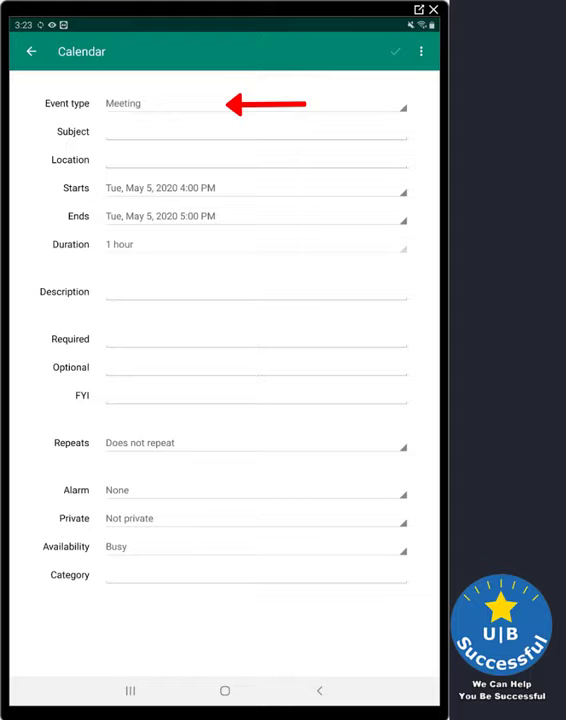
pyautogui.click(255, 101)
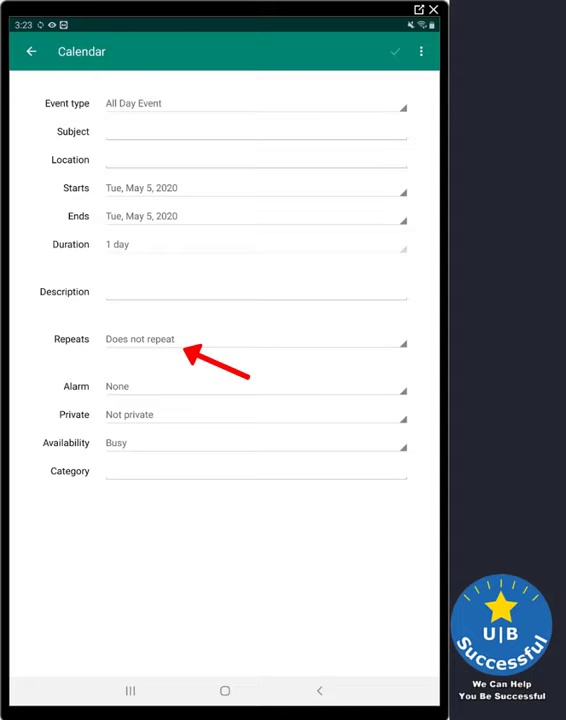
# Step: Review the event's Repeats options and close them
pyautogui.click(255, 338)
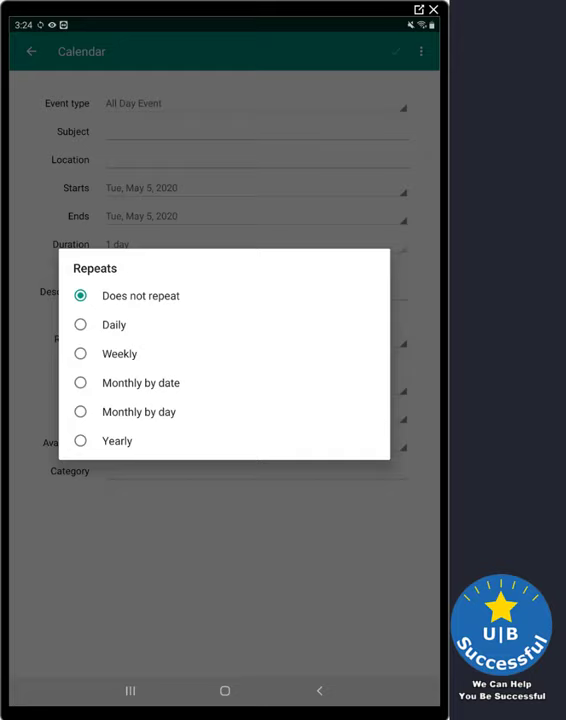
pyautogui.click(140, 295)
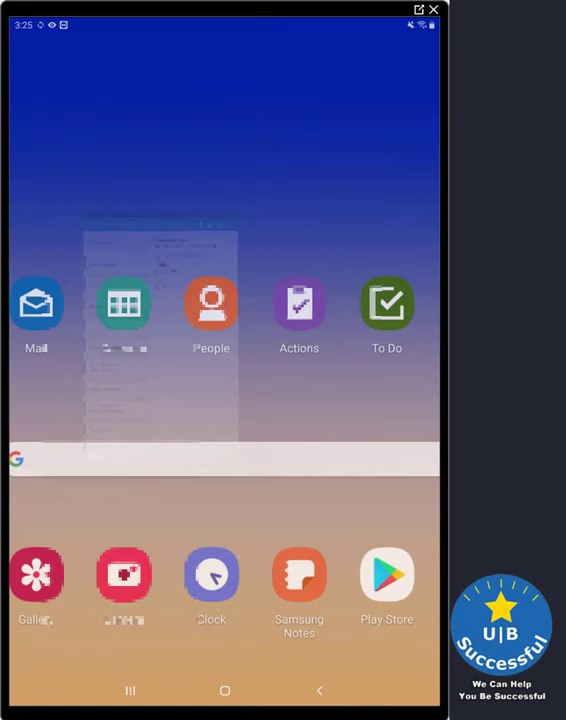
# Step: Open To Do from the home screen and start a new to-do
pyautogui.click(386, 303)
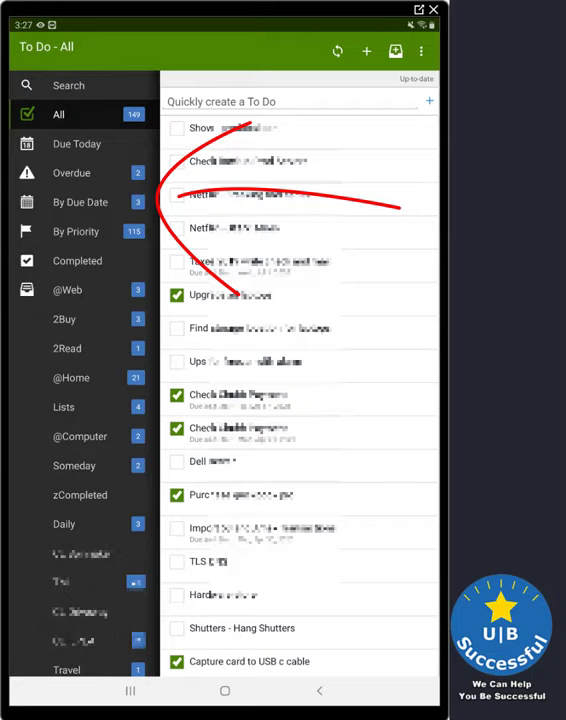
pyautogui.click(67, 348)
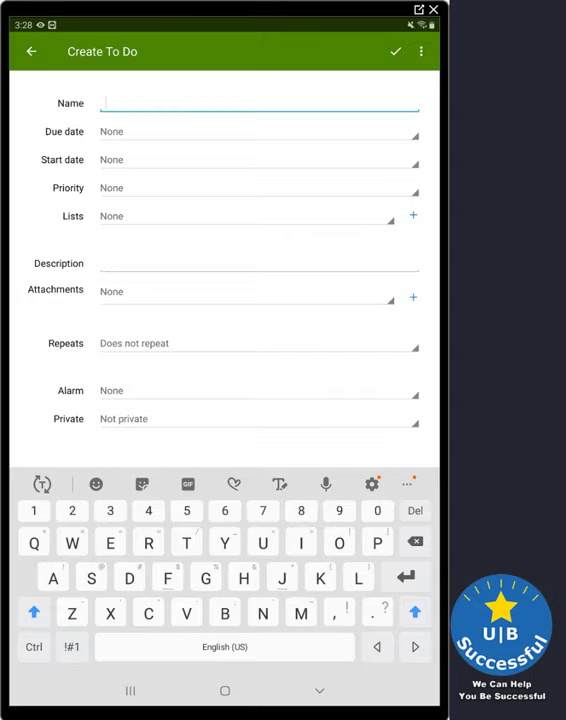
# Step: Save a new to-do 'Paint the Barn' with High priority and description 'Buy paint'
pyautogui.write('Paint the Barn')
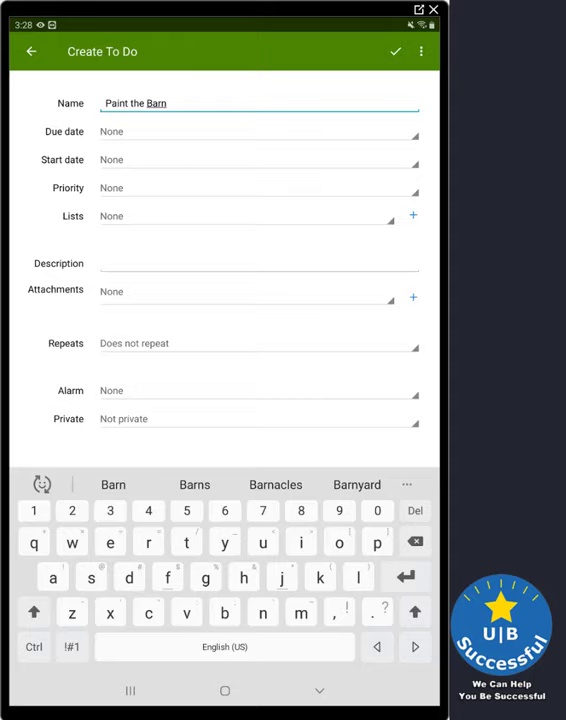
pyautogui.click(250, 187)
pyautogui.write('Buy paint')
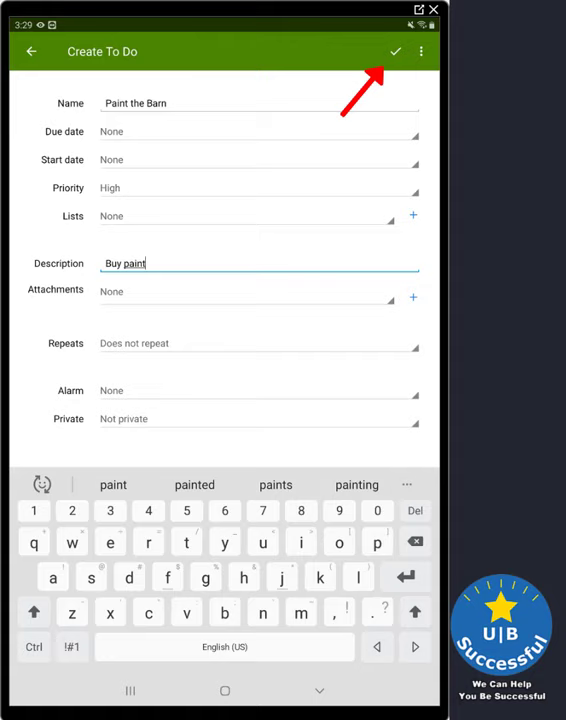
pyautogui.click(389, 49)
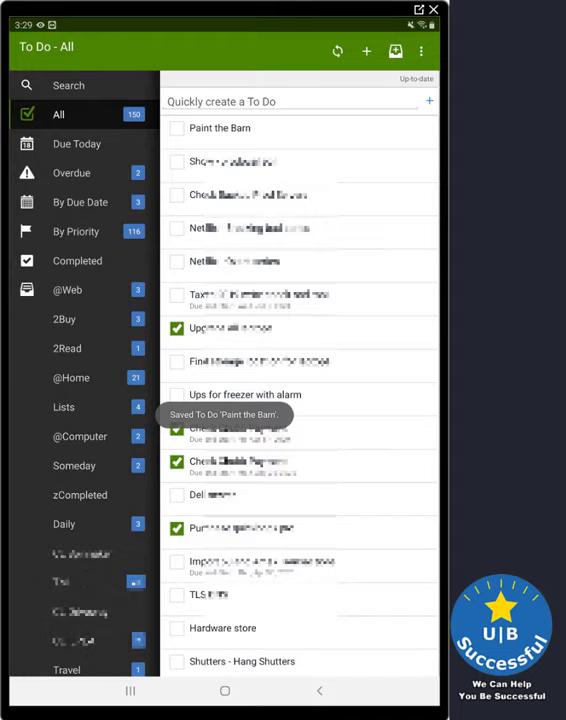
pyautogui.click(225, 127)
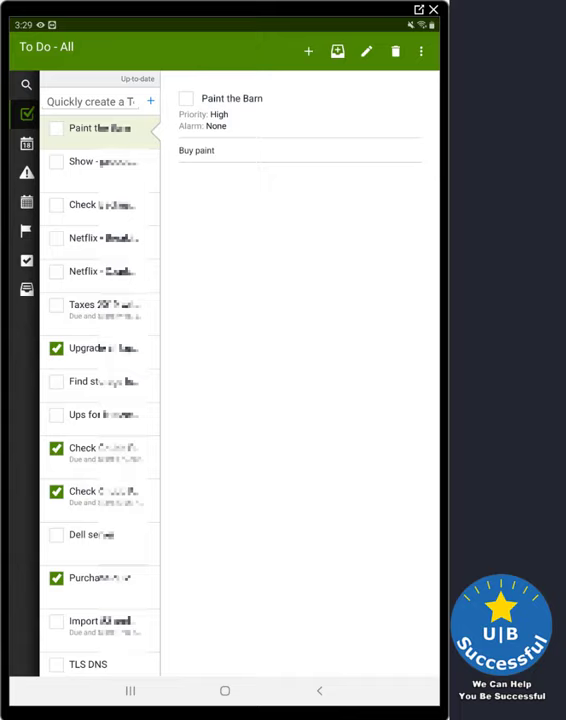
pyautogui.click(366, 53)
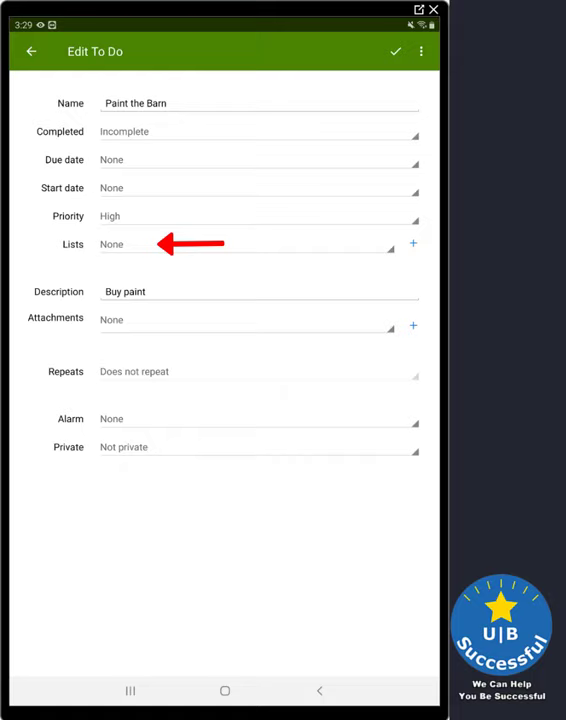
pyautogui.click(250, 243)
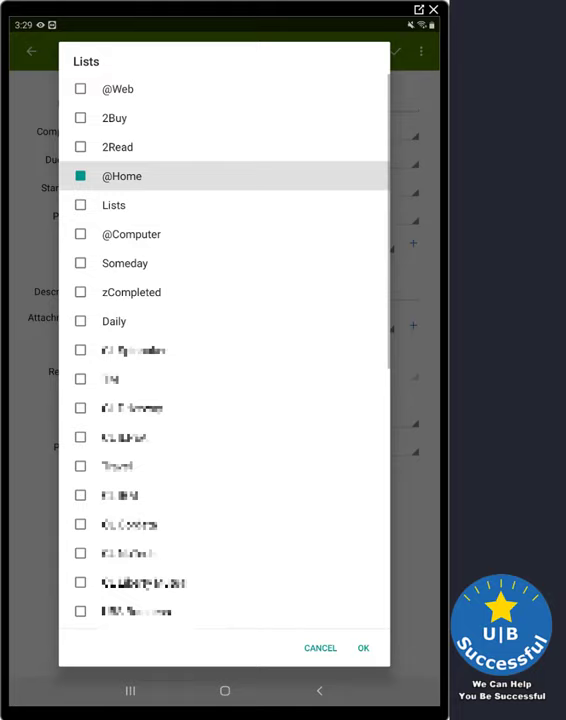
pyautogui.click(363, 648)
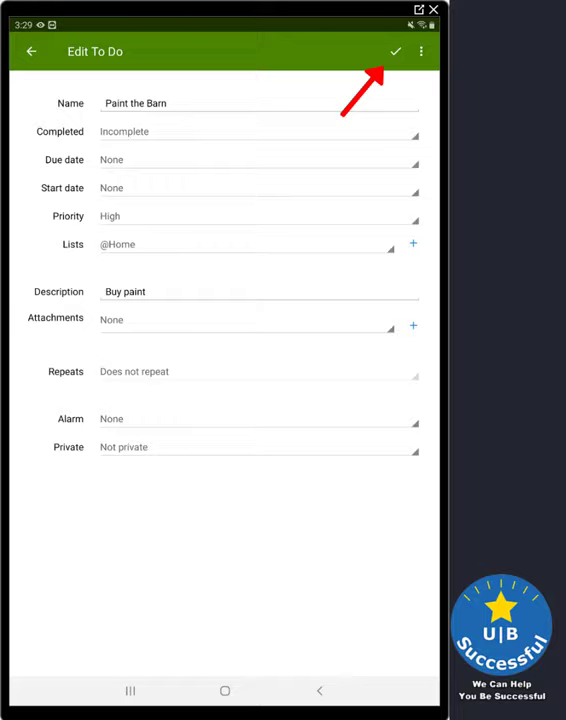
pyautogui.click(392, 51)
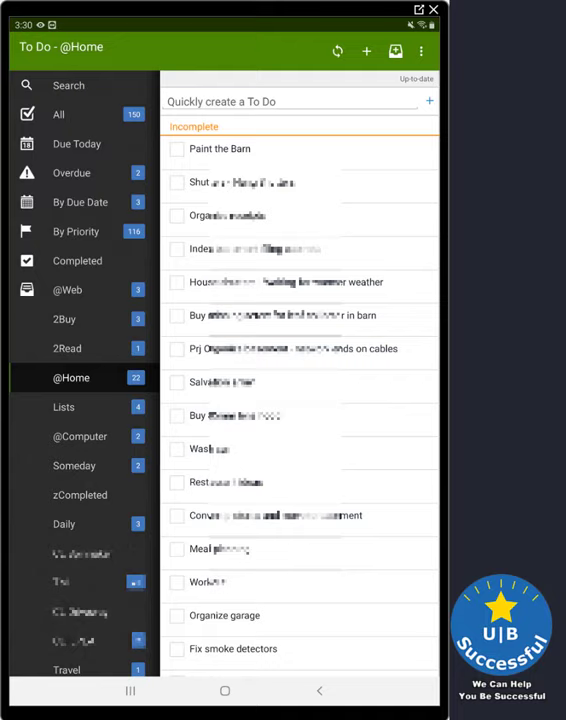
# Step: Switch from To Do to the HCL Verse People contacts app
pyautogui.click(225, 690)
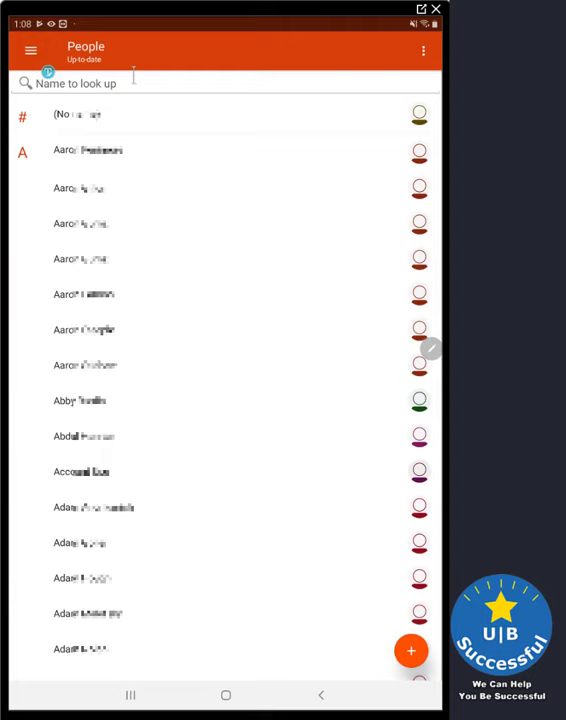
pyautogui.write('jeff tw')
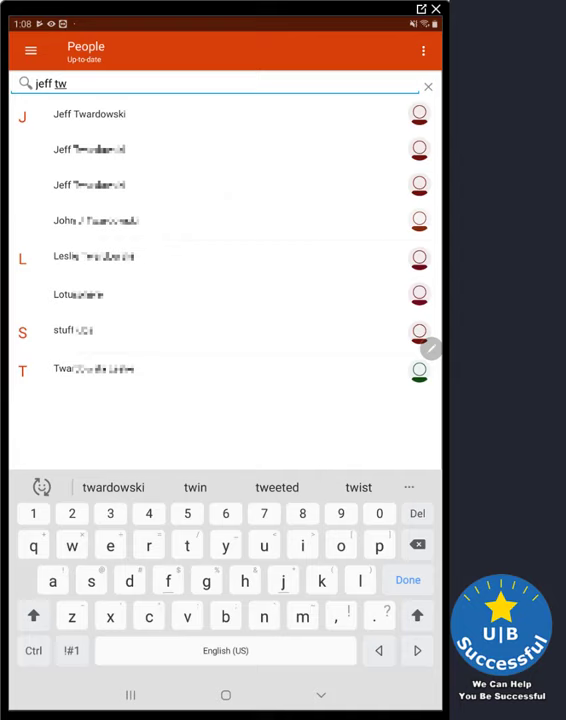
pyautogui.click(90, 112)
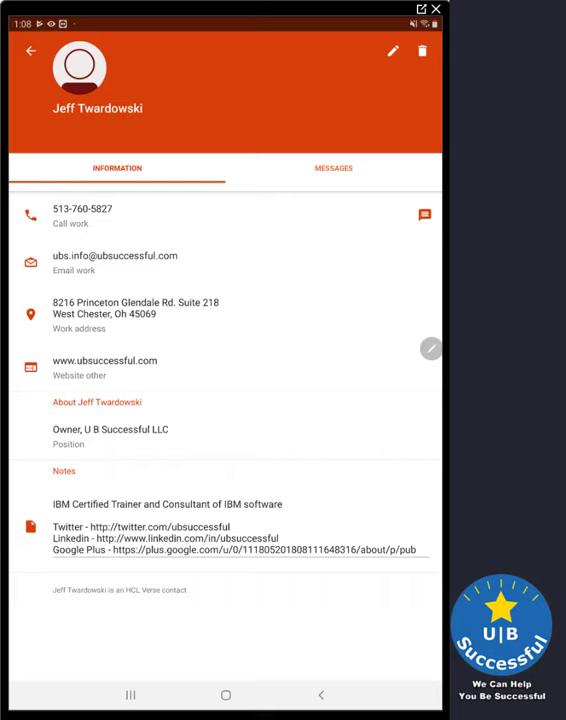
pyautogui.click(388, 52)
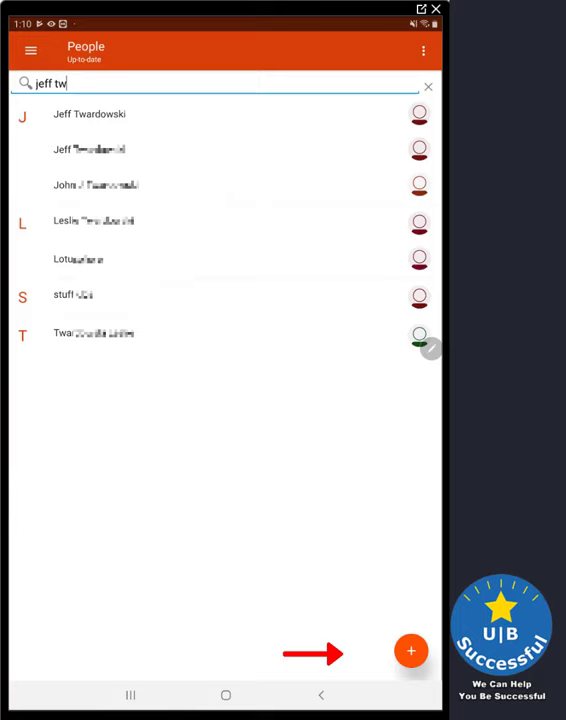
# Step: Start a new contact 'Test User', then close the form and answer the discard confirmation
pyautogui.click(410, 651)
pyautogui.write('User')
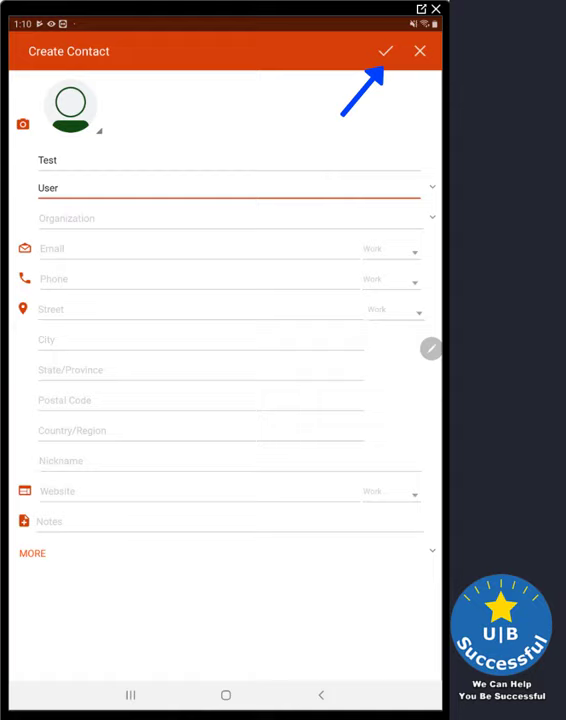
pyautogui.click(416, 52)
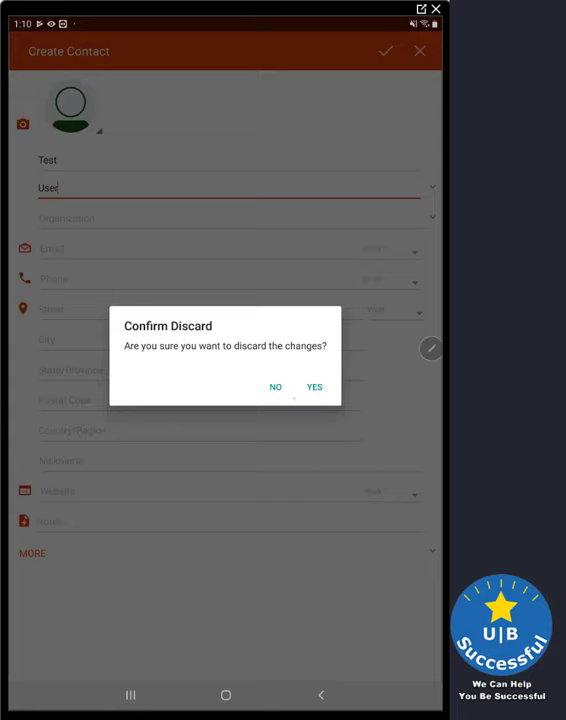
pyautogui.click(314, 386)
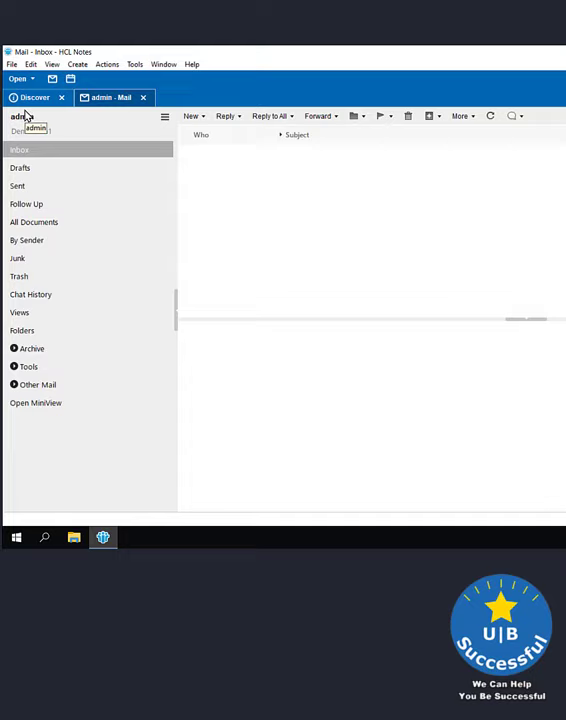
# Step: Mark Synchronize Contacts high priority in Replication and Sync and open the sync schedule settings
pyautogui.click(23, 79)
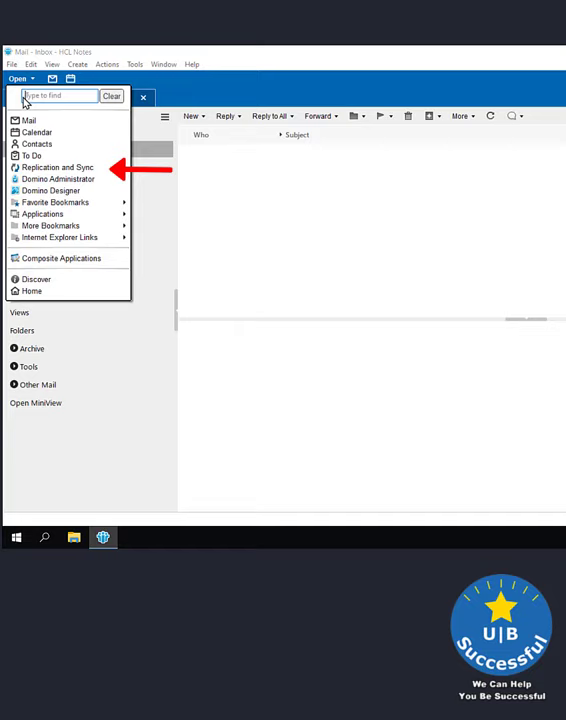
pyautogui.click(55, 167)
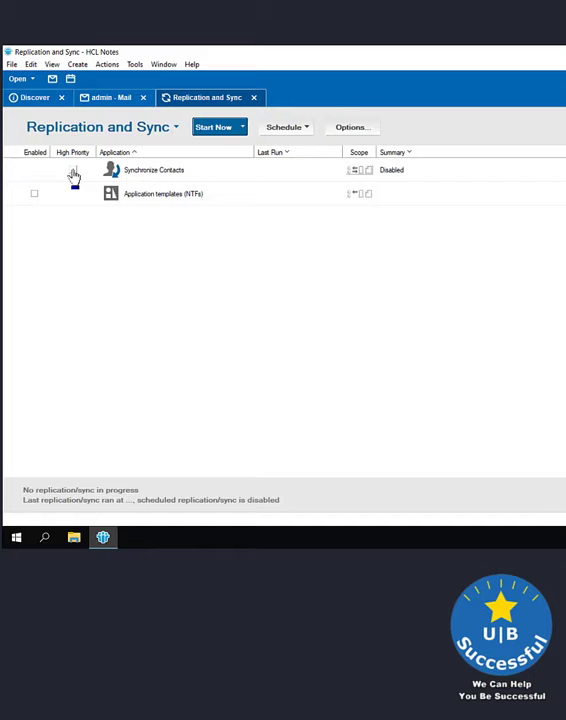
pyautogui.click(72, 169)
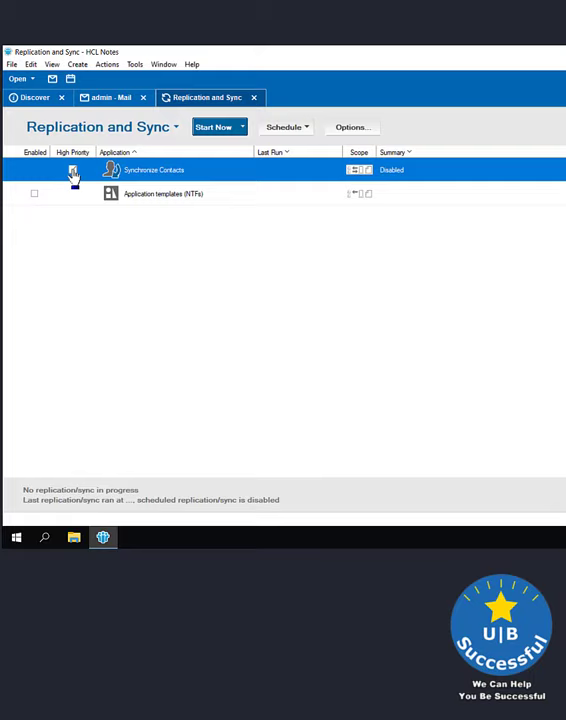
pyautogui.click(72, 169)
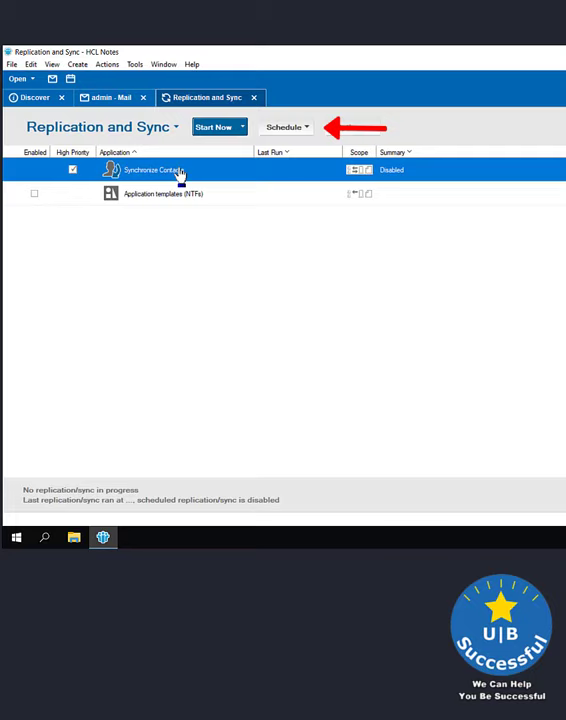
pyautogui.click(287, 127)
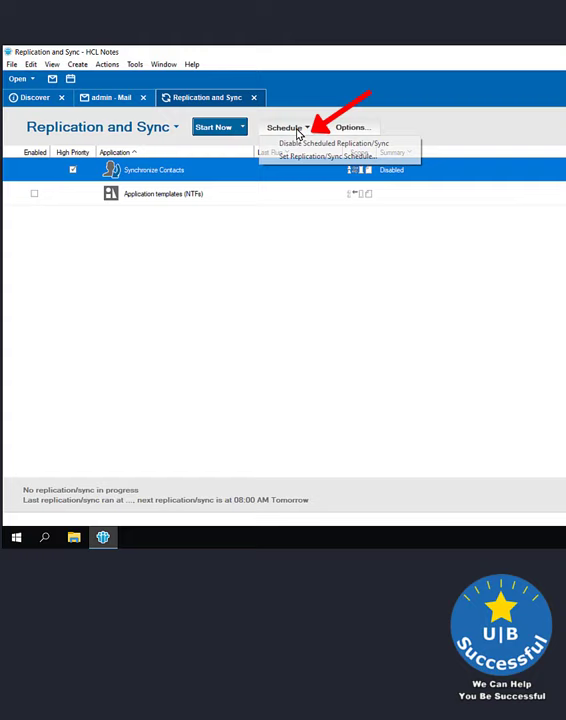
pyautogui.click(333, 156)
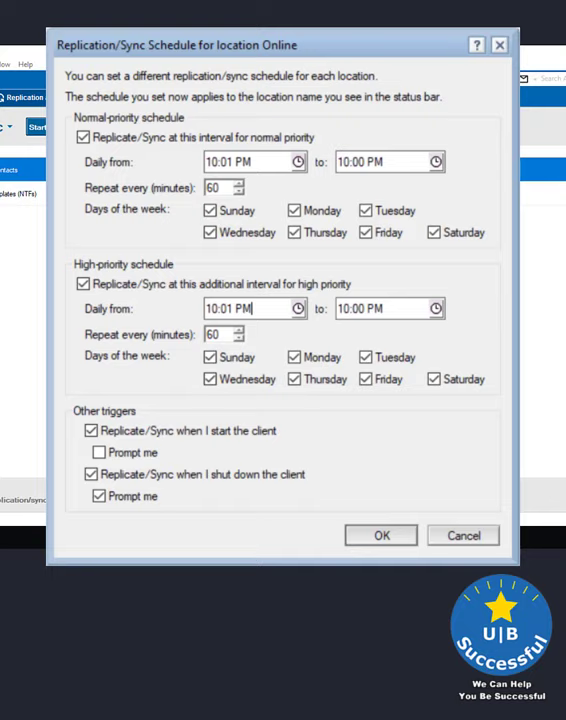